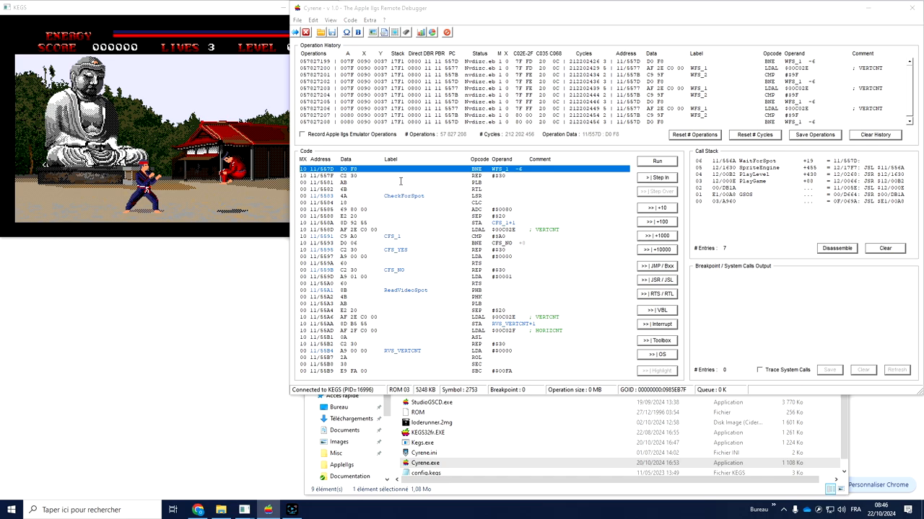
{"action": "mouse_move", "coordinate": [504, 277]}
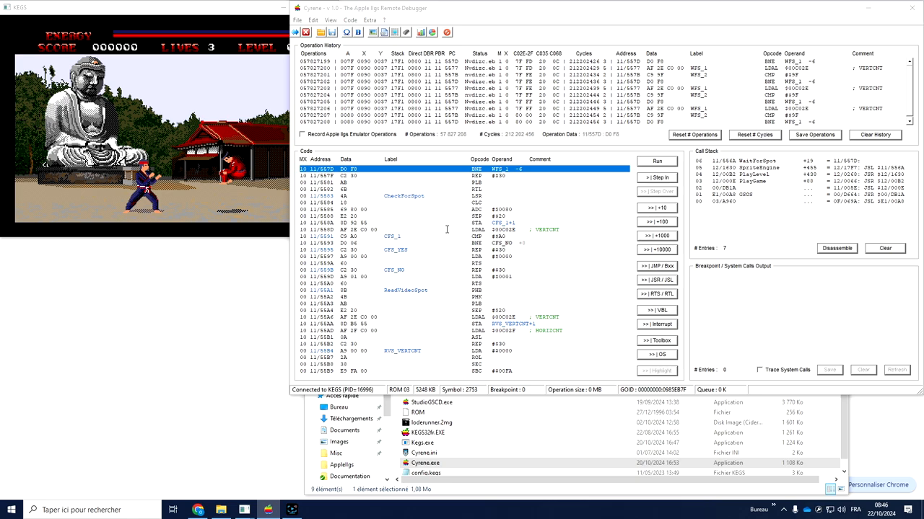
Open a Code Disassembler from the View menu on the code at 11/570D
{"action": "left_click", "coordinate": [330, 20]}
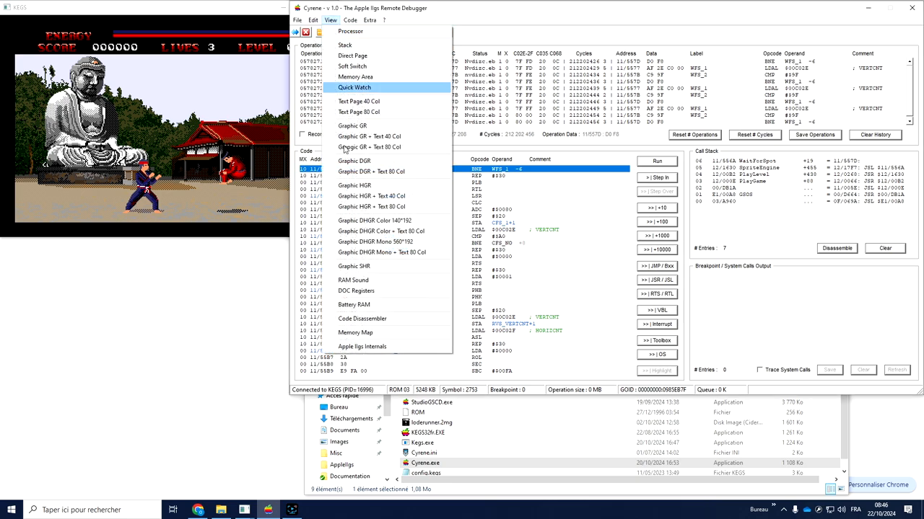
{"action": "left_click", "coordinate": [362, 319]}
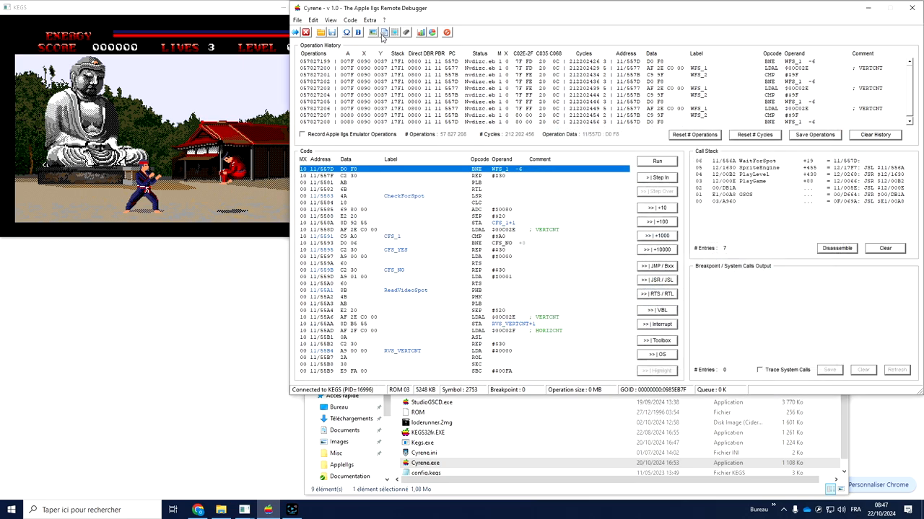
{"action": "left_click", "coordinate": [384, 31]}
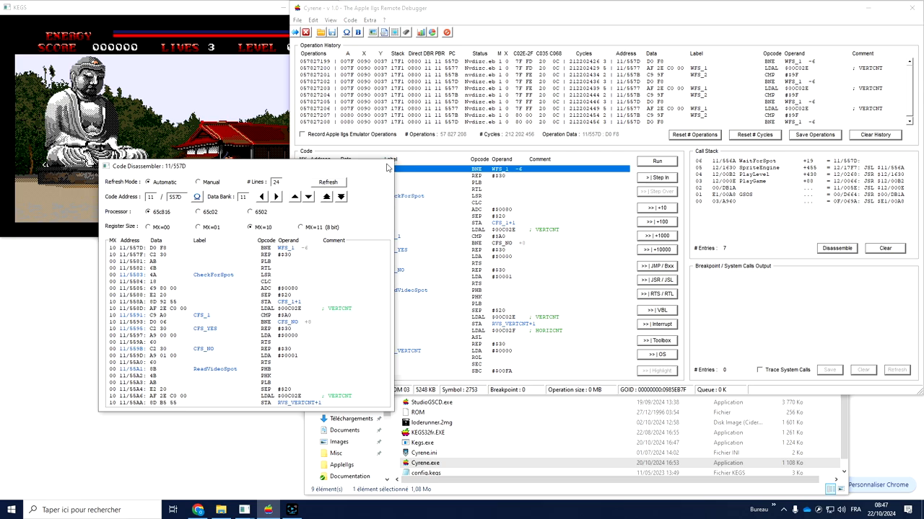
Close the disassembler, view Function Statistics with a function's disassembly at 12/0C61, then close them
{"action": "left_click", "coordinate": [421, 32]}
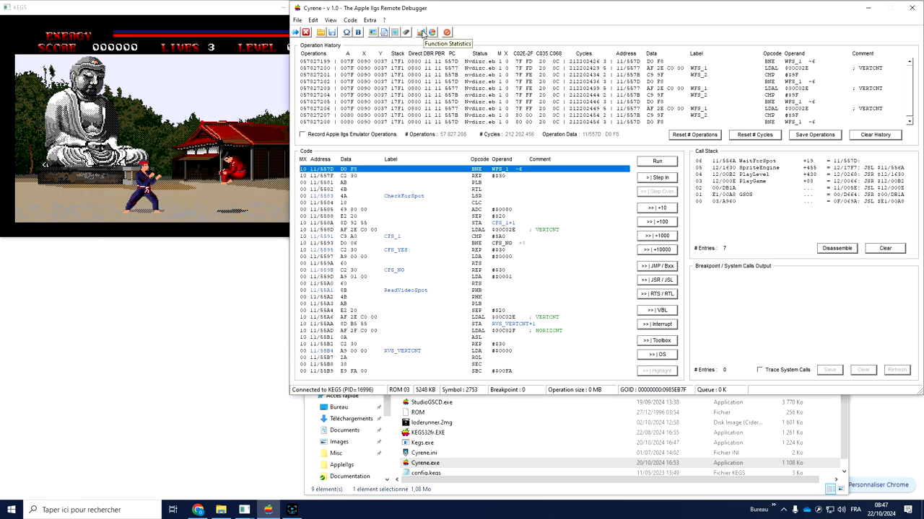
{"action": "left_click", "coordinate": [422, 32]}
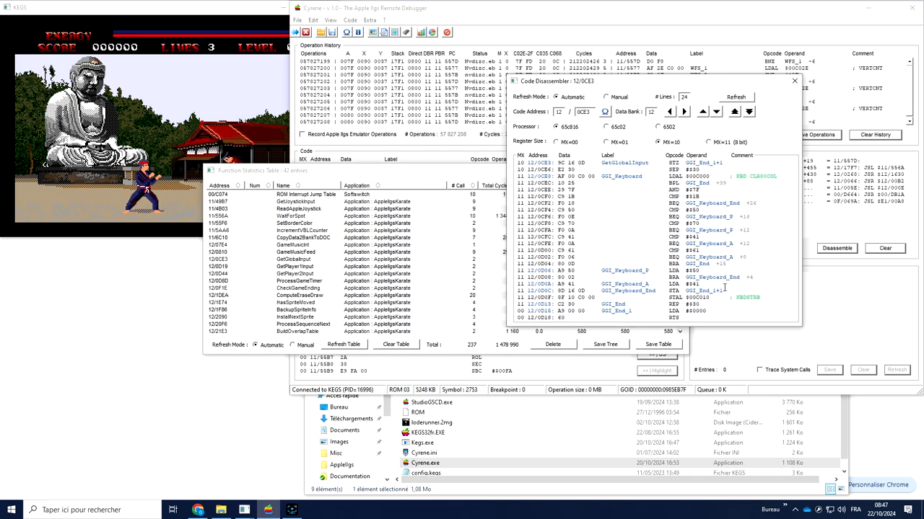
{"action": "mouse_move", "coordinate": [794, 81]}
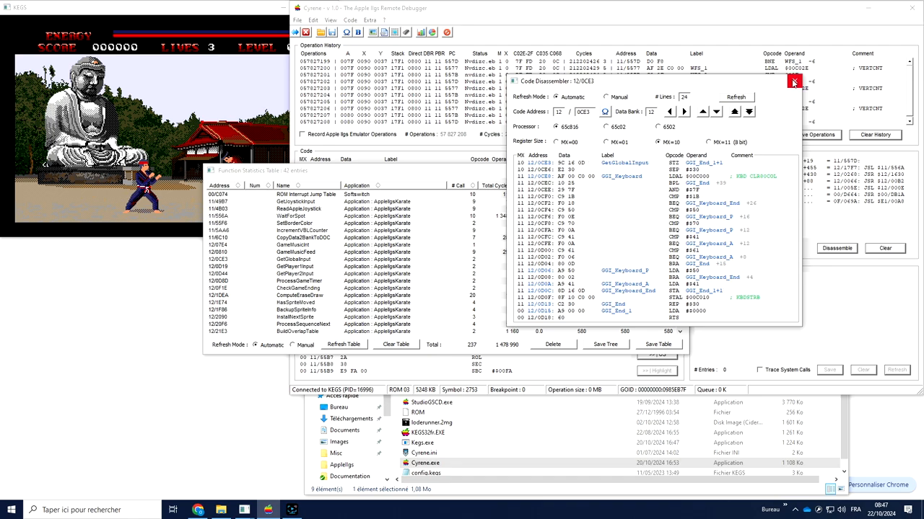
{"action": "left_click", "coordinate": [331, 20]}
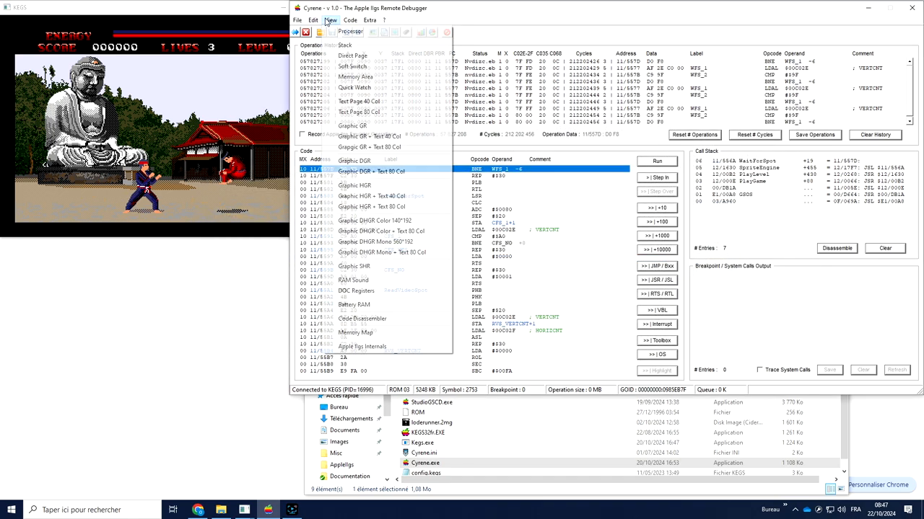
Show Apple IIgs Internals and inspect the AppleIIgsKarate code file's memory handle at a glance
{"action": "left_click", "coordinate": [331, 20]}
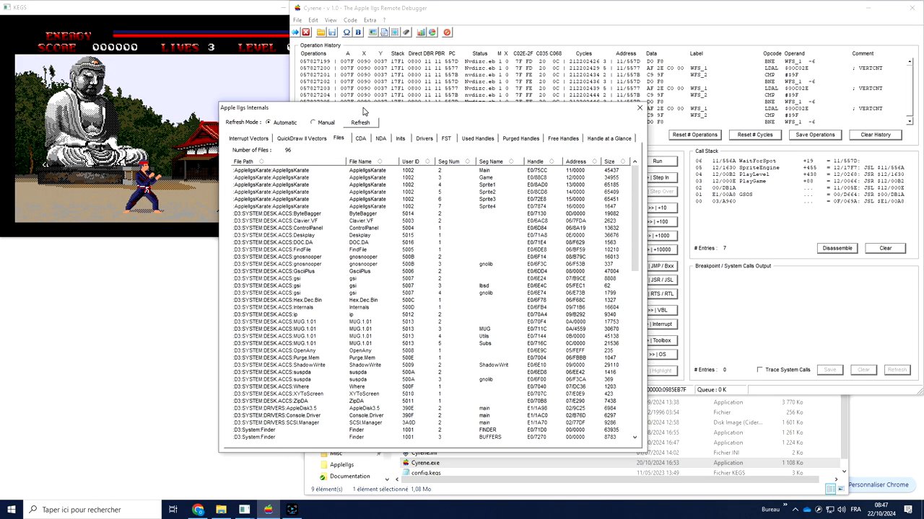
{"action": "mouse_move", "coordinate": [512, 182]}
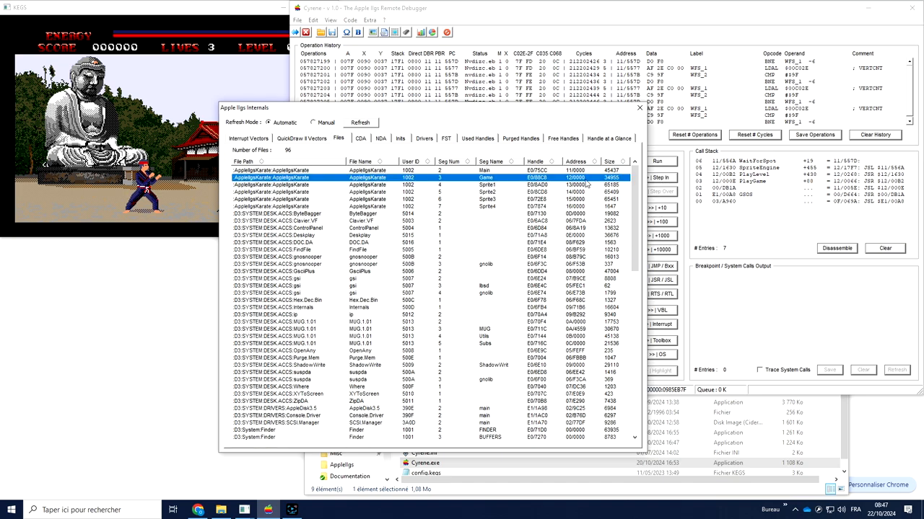
{"action": "left_click", "coordinate": [606, 139]}
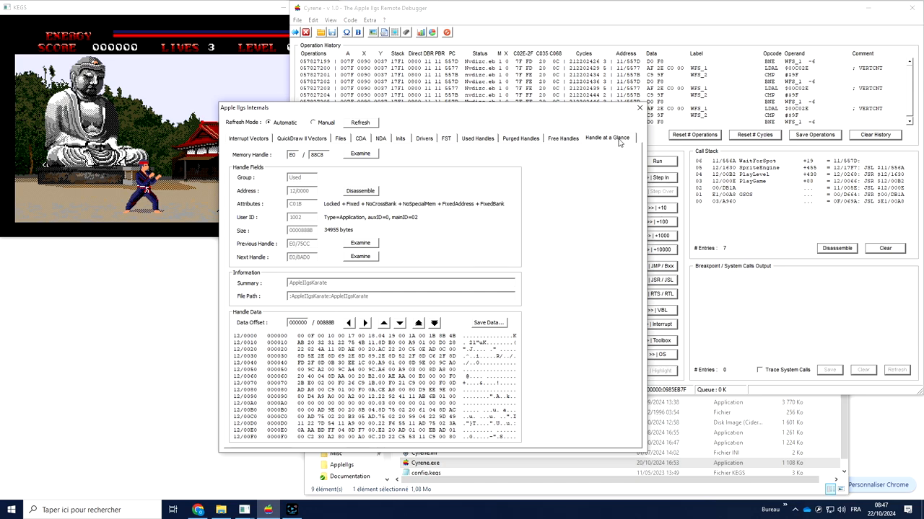
{"action": "mouse_move", "coordinate": [283, 196]}
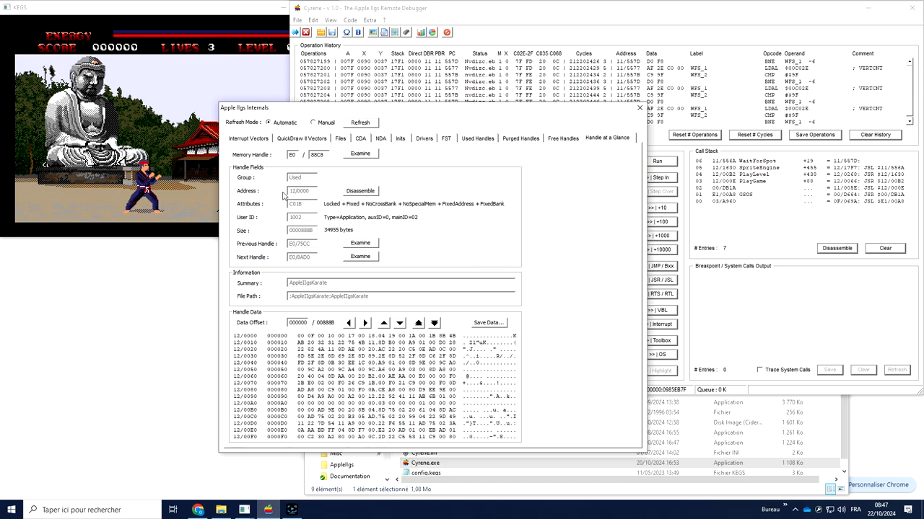
Disassemble the handle's code from 12/0000, showing labelled routines such as PlayGame
{"action": "left_click", "coordinate": [361, 191]}
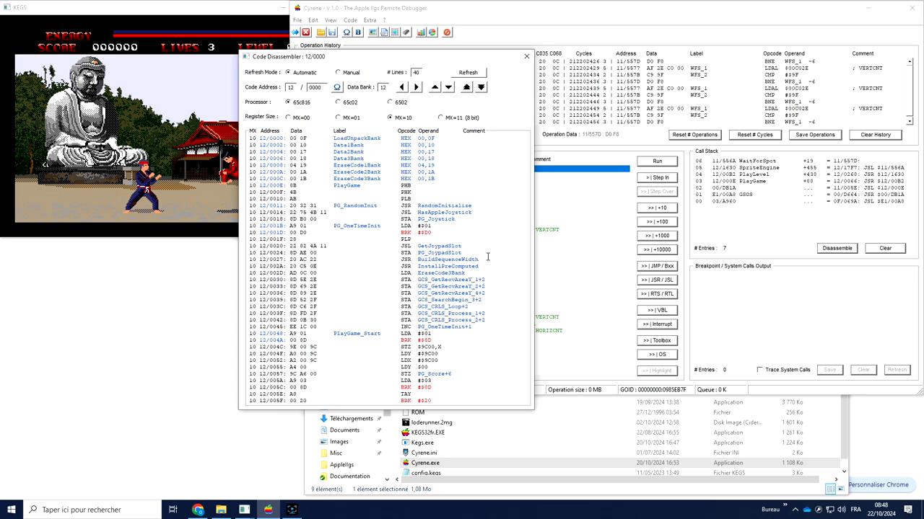
{"action": "mouse_move", "coordinate": [251, 189]}
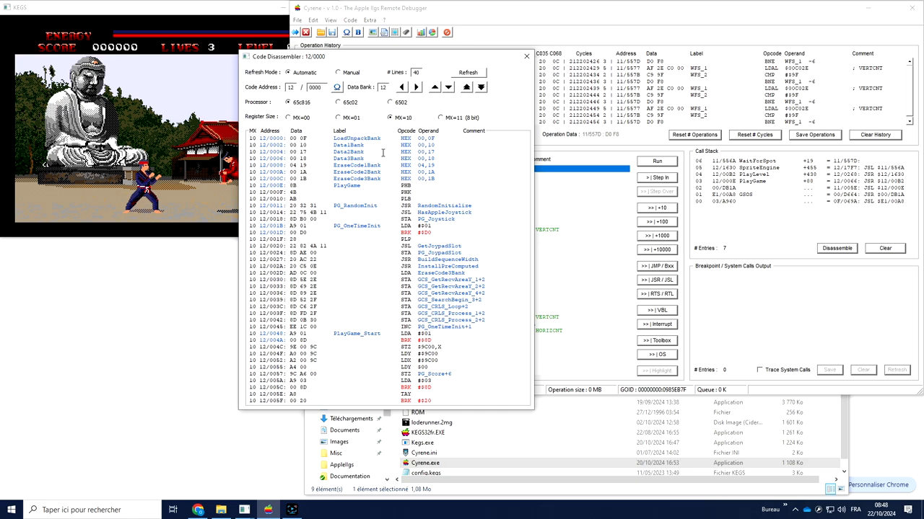
Set the Code Disassembler's Data Bank field to 12
{"action": "left_click", "coordinate": [271, 139]}
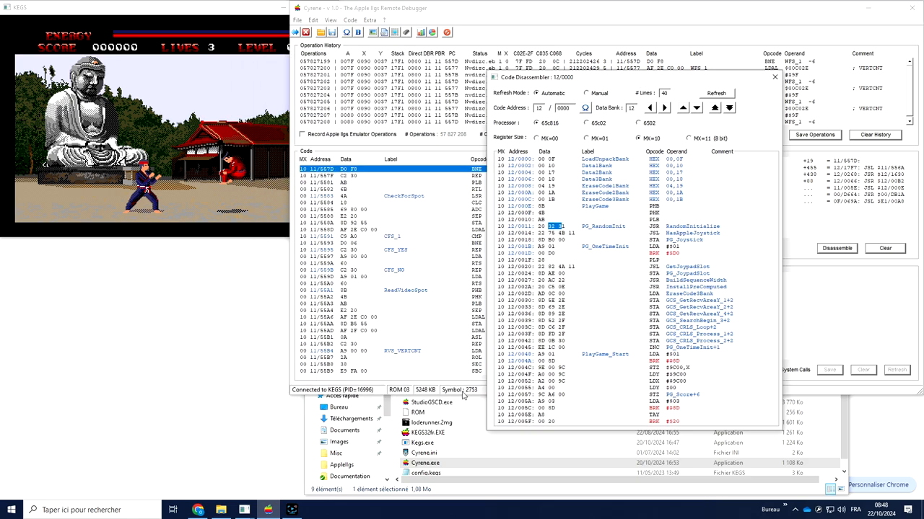
{"action": "mouse_move", "coordinate": [224, 181]}
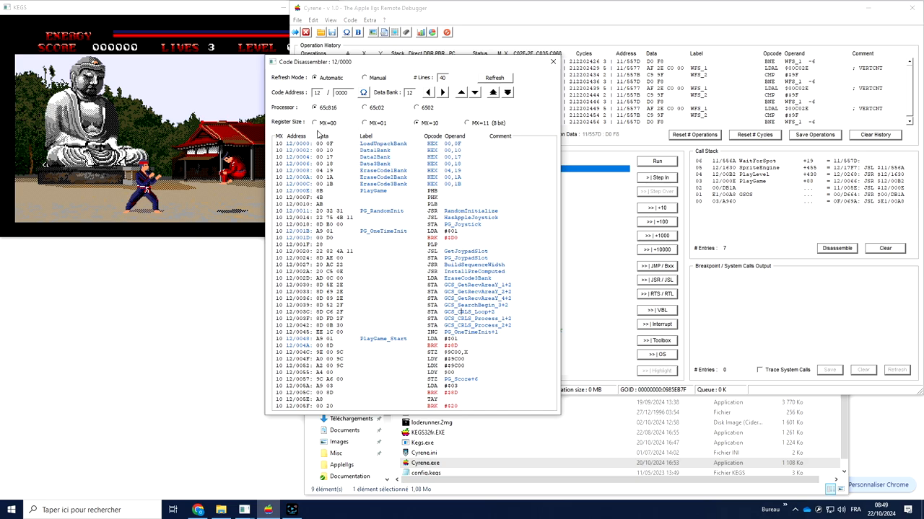
Choose the M=0,X=0 register sizes and advance the listing to PlayGame_Level and PlayGame_End
{"action": "left_click", "coordinate": [315, 123]}
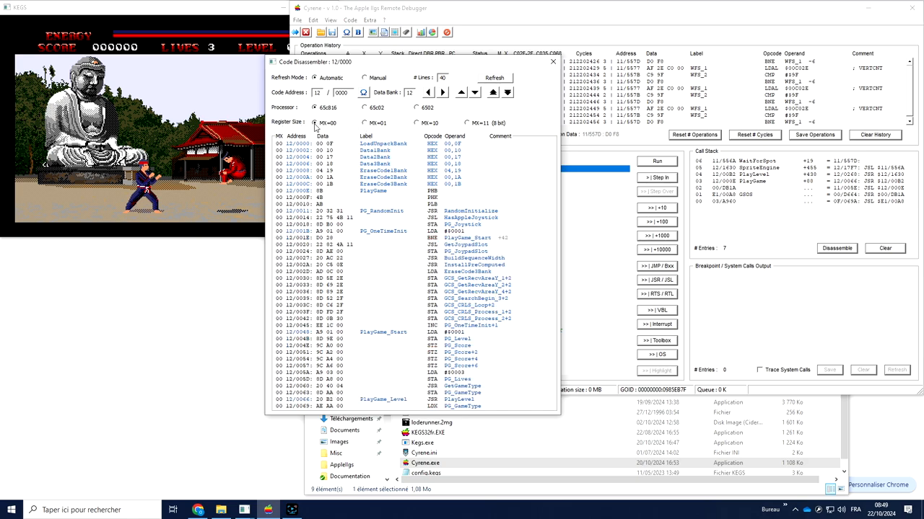
{"action": "mouse_move", "coordinate": [358, 75]}
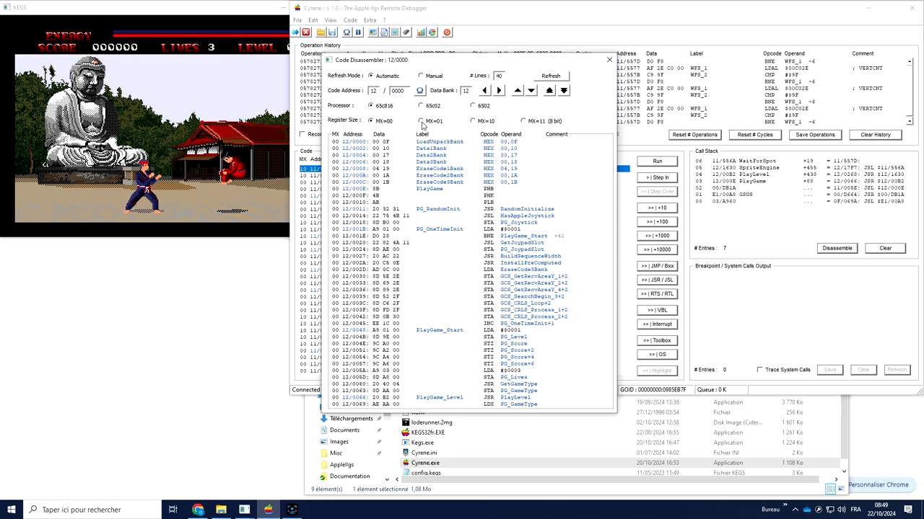
{"action": "left_click", "coordinate": [473, 121]}
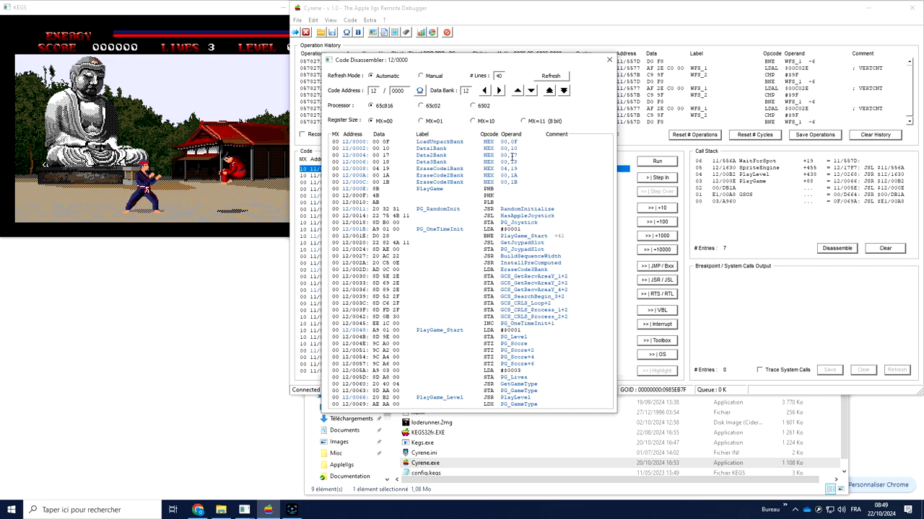
{"action": "left_click", "coordinate": [516, 95]}
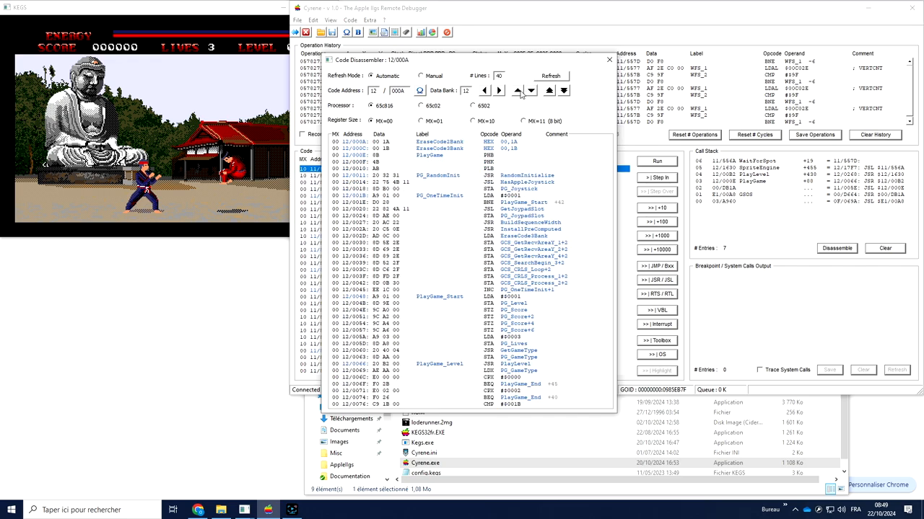
Move the listing forward and follow operand labels to PL_LoadMusic, PL_LoadBackground and PL_UnpackBg
{"action": "left_click", "coordinate": [517, 90]}
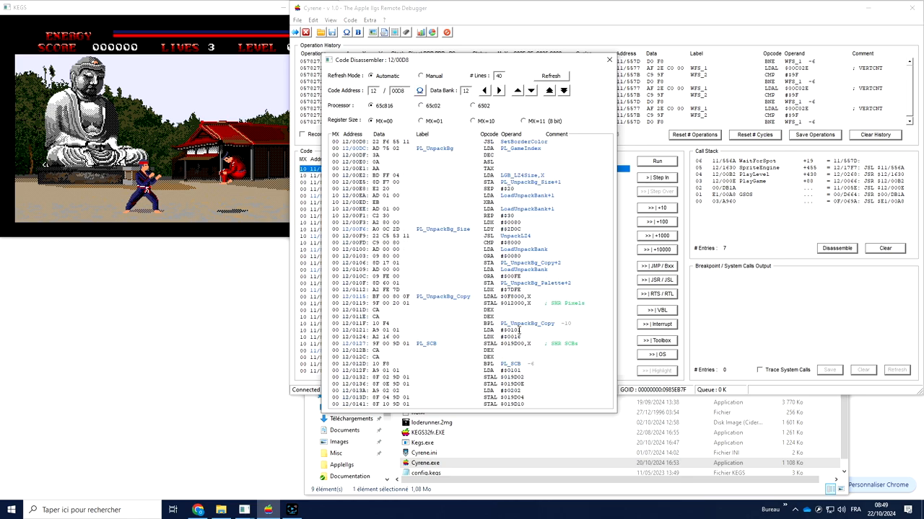
{"action": "double_click", "coordinate": [513, 303]}
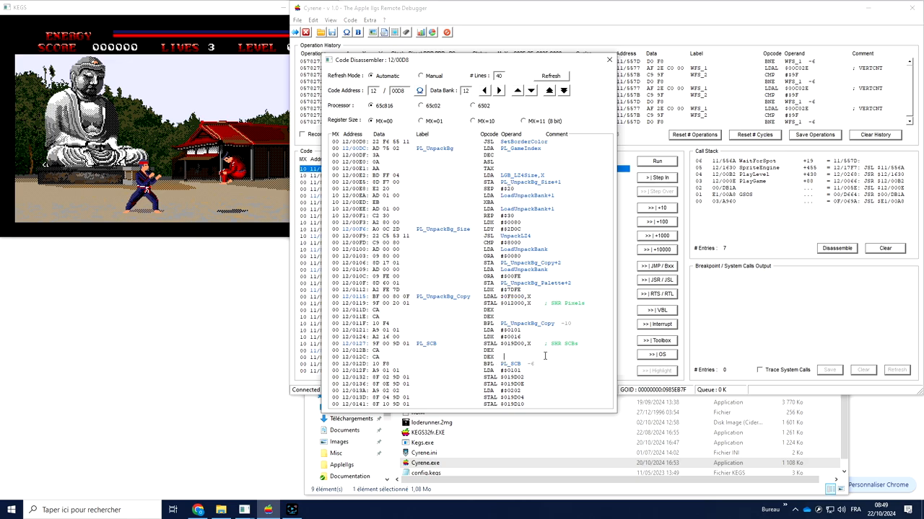
{"action": "double_click", "coordinate": [565, 303]}
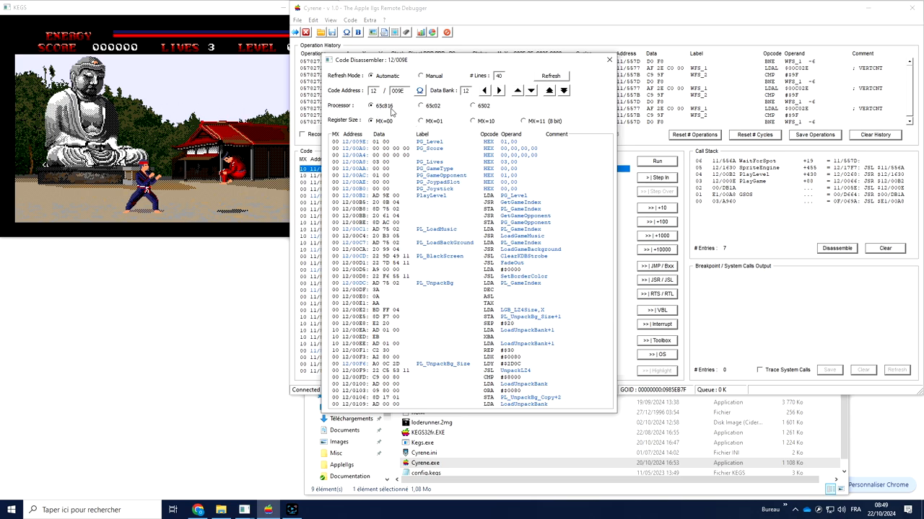
Advance the start address to the PL_Lives through PL_UnpackBg_Size routines and follow a label
{"action": "left_click", "coordinate": [421, 105]}
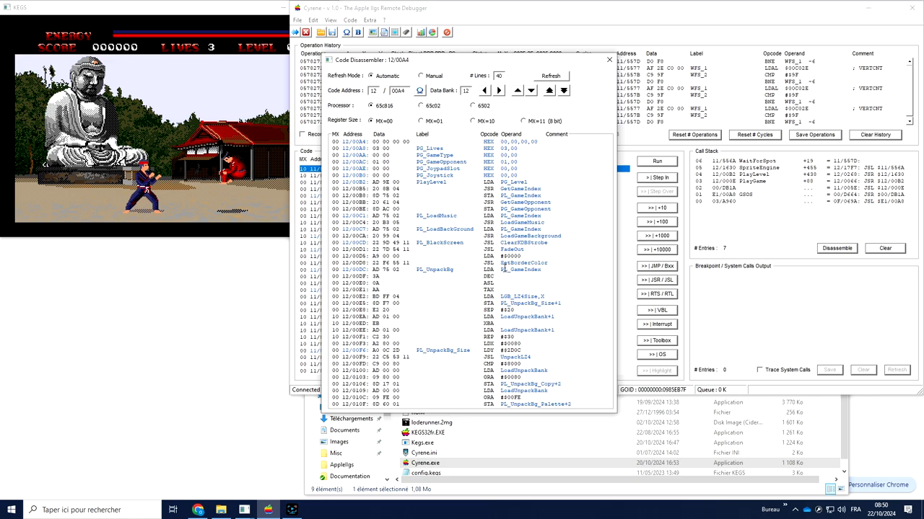
{"action": "double_click", "coordinate": [521, 270]}
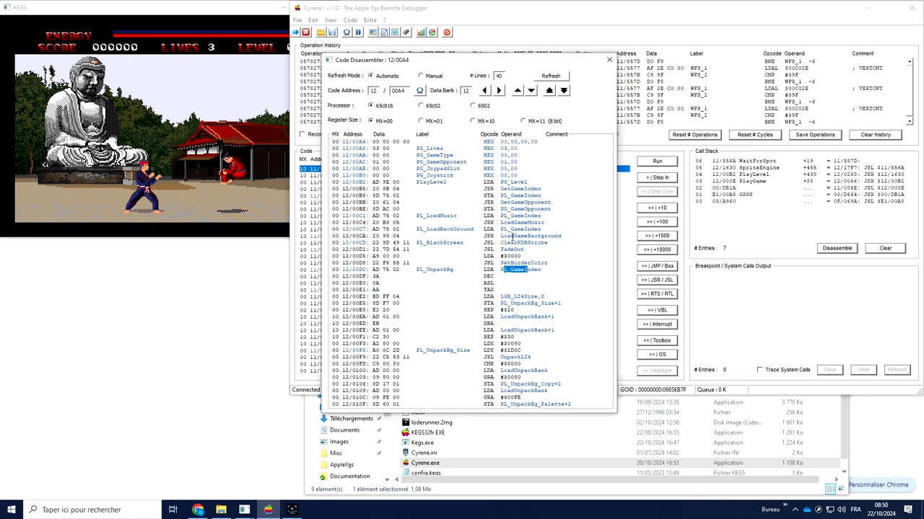